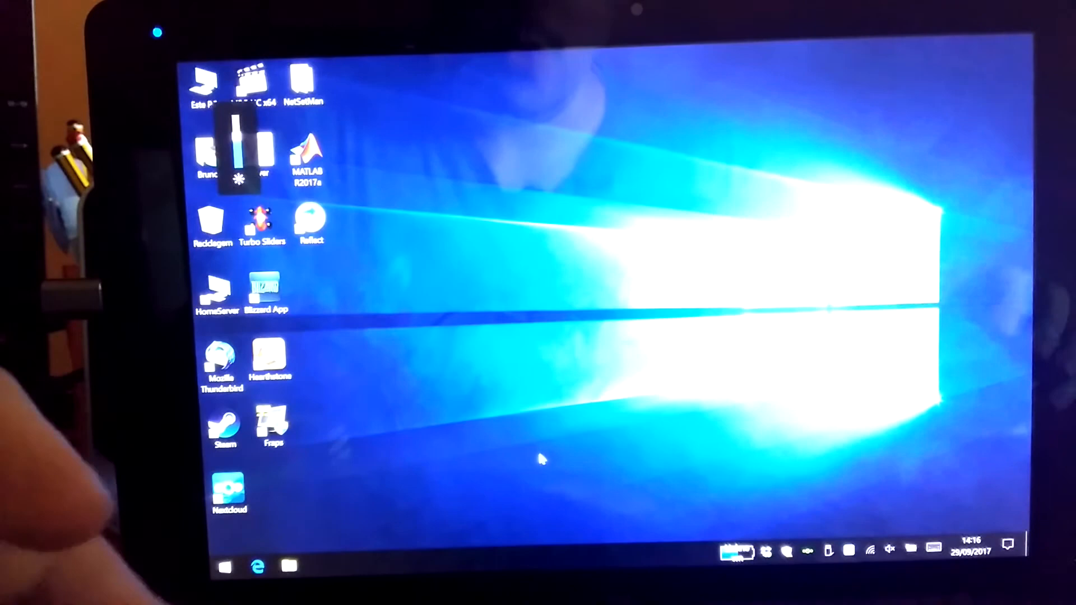
- Bring up the Start menu power options showing Suspender, Encerrar and Reiniciar
{"action": "left_click", "coordinate": [225, 566]}
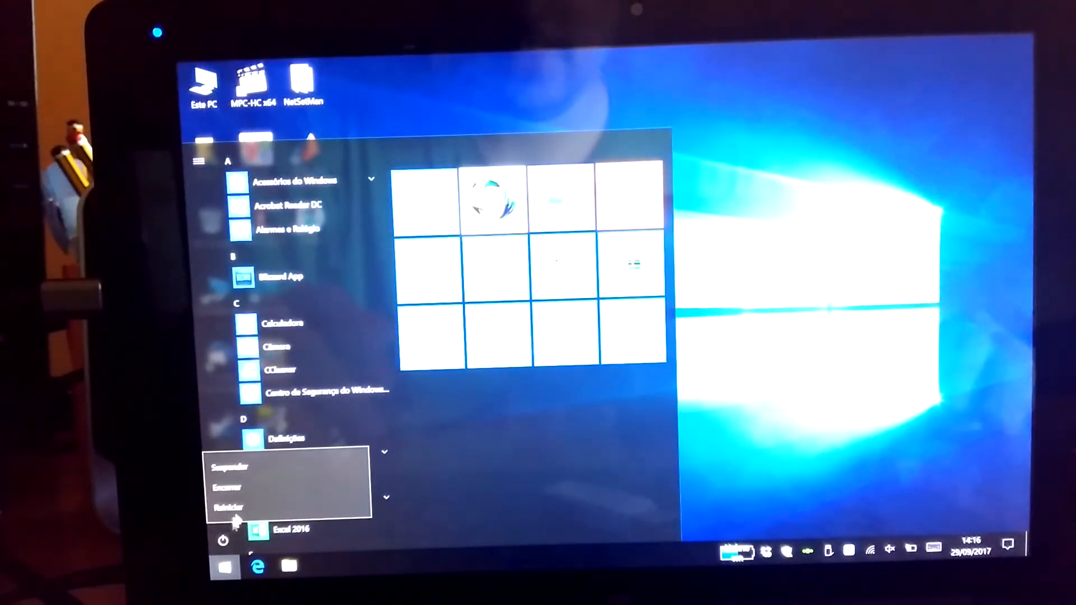